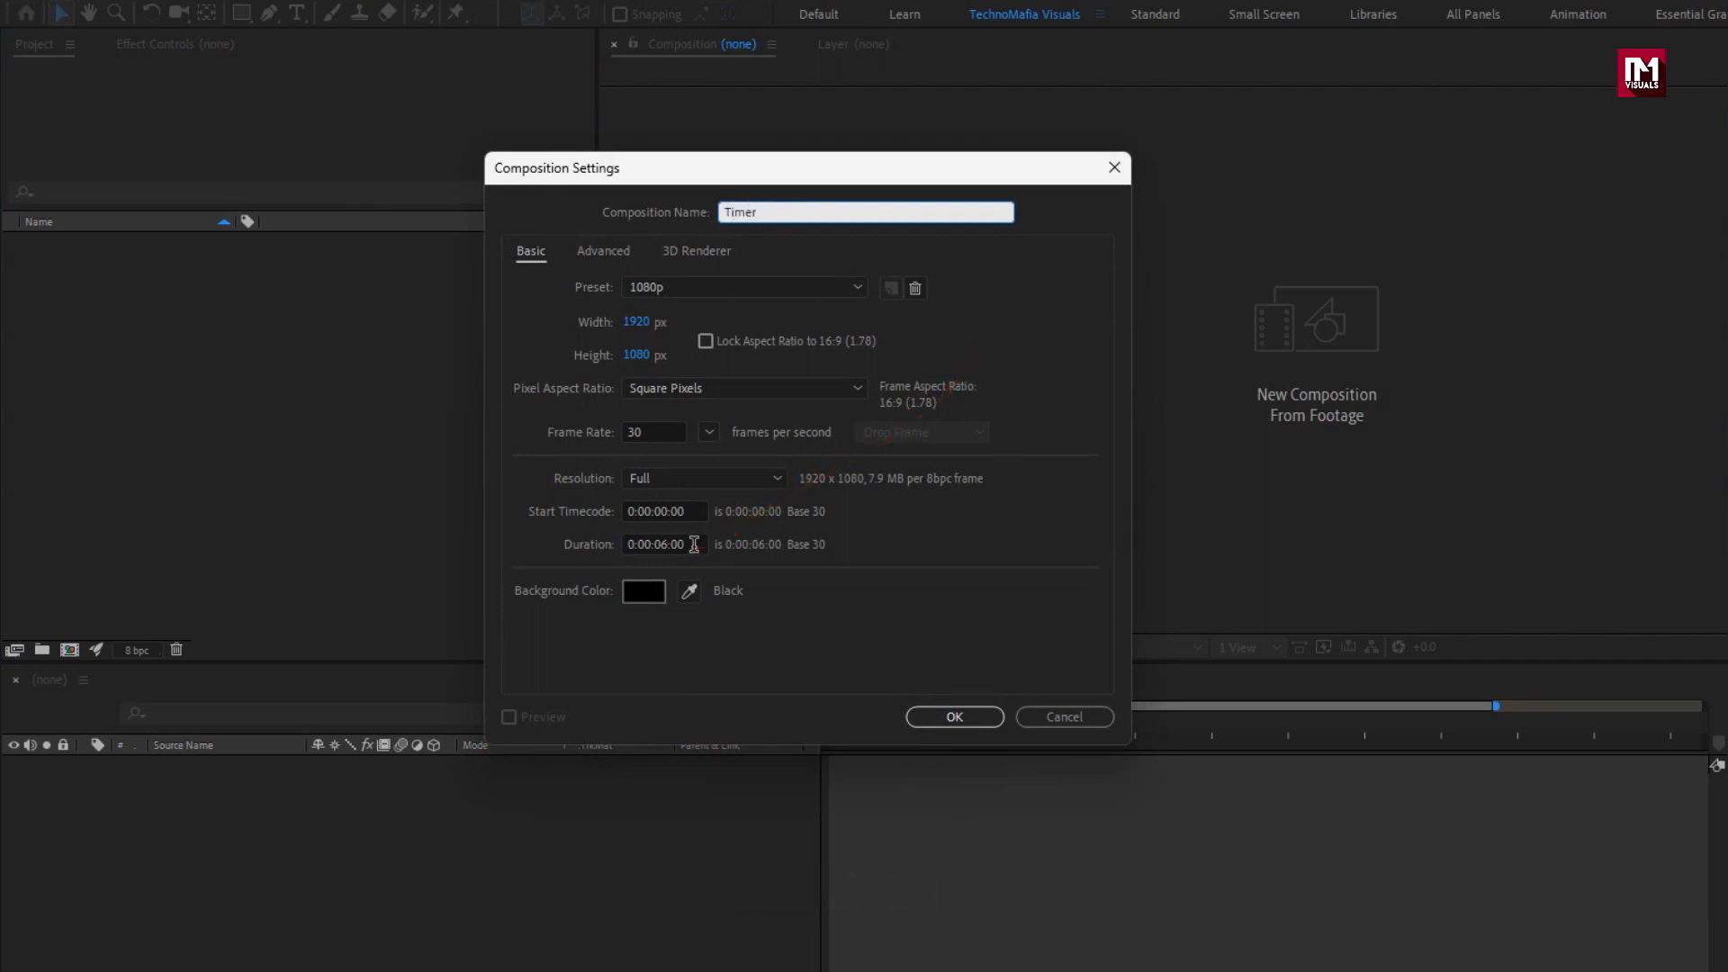
- Set the Timer composition's duration to 0:00:06:00
left_click(953, 716)
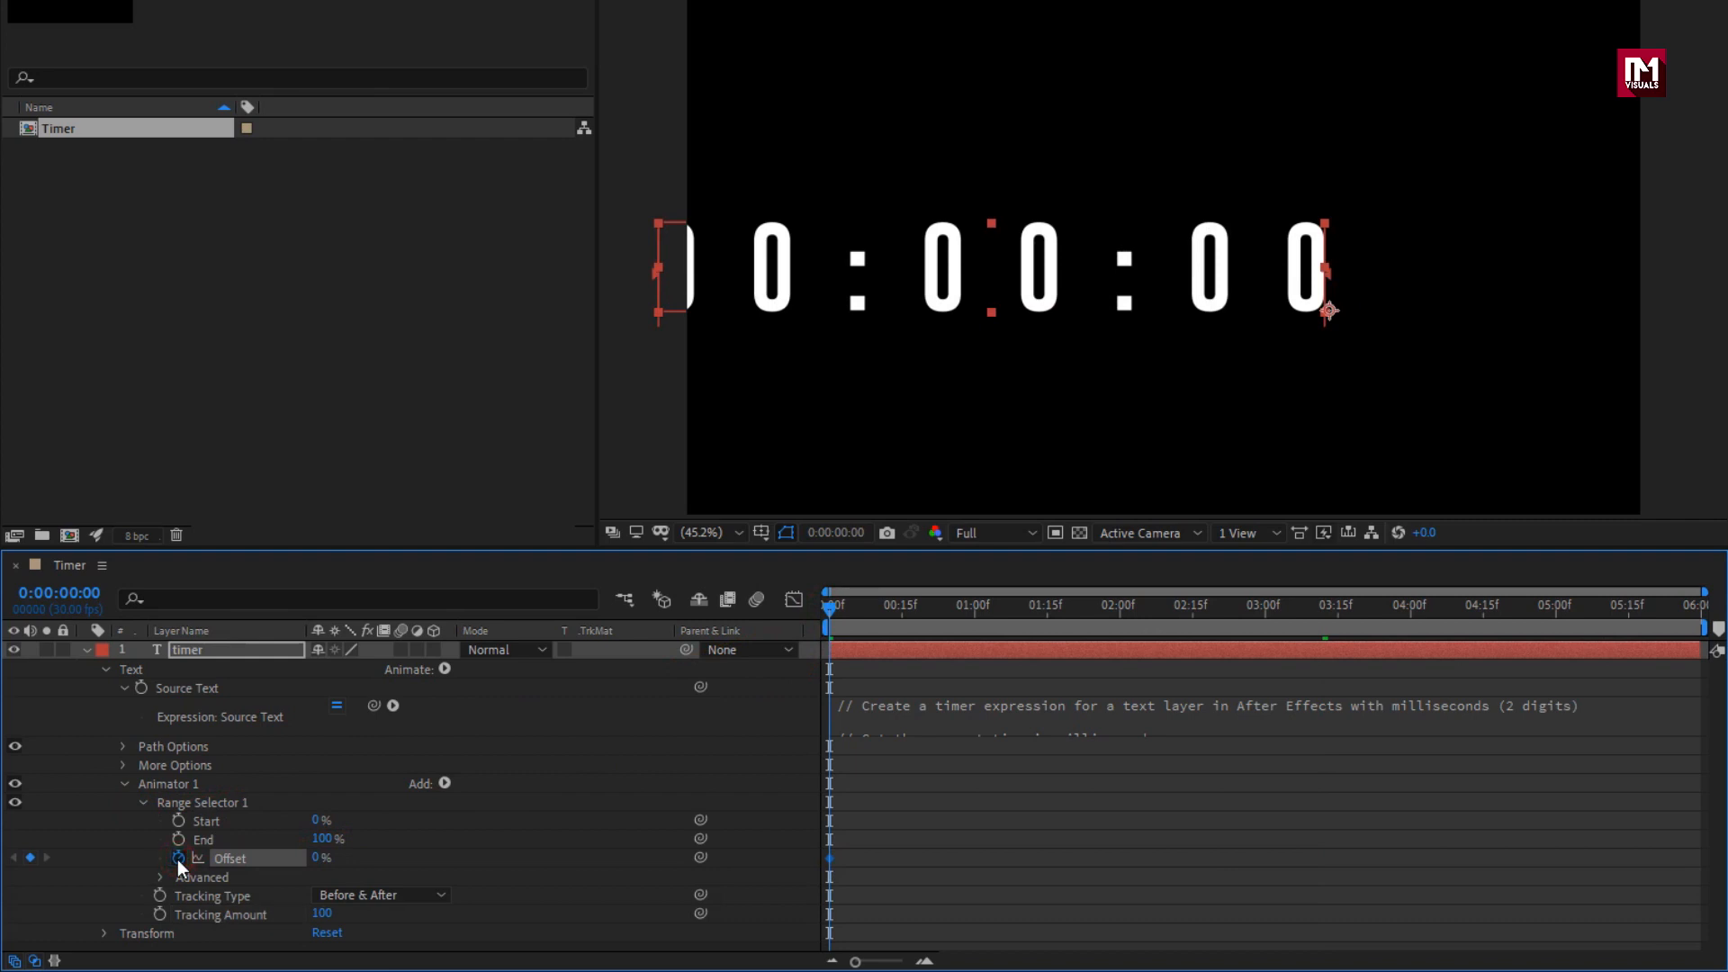
- Set a keyframe for the text animator's range offset at the start
left_click(160, 878)
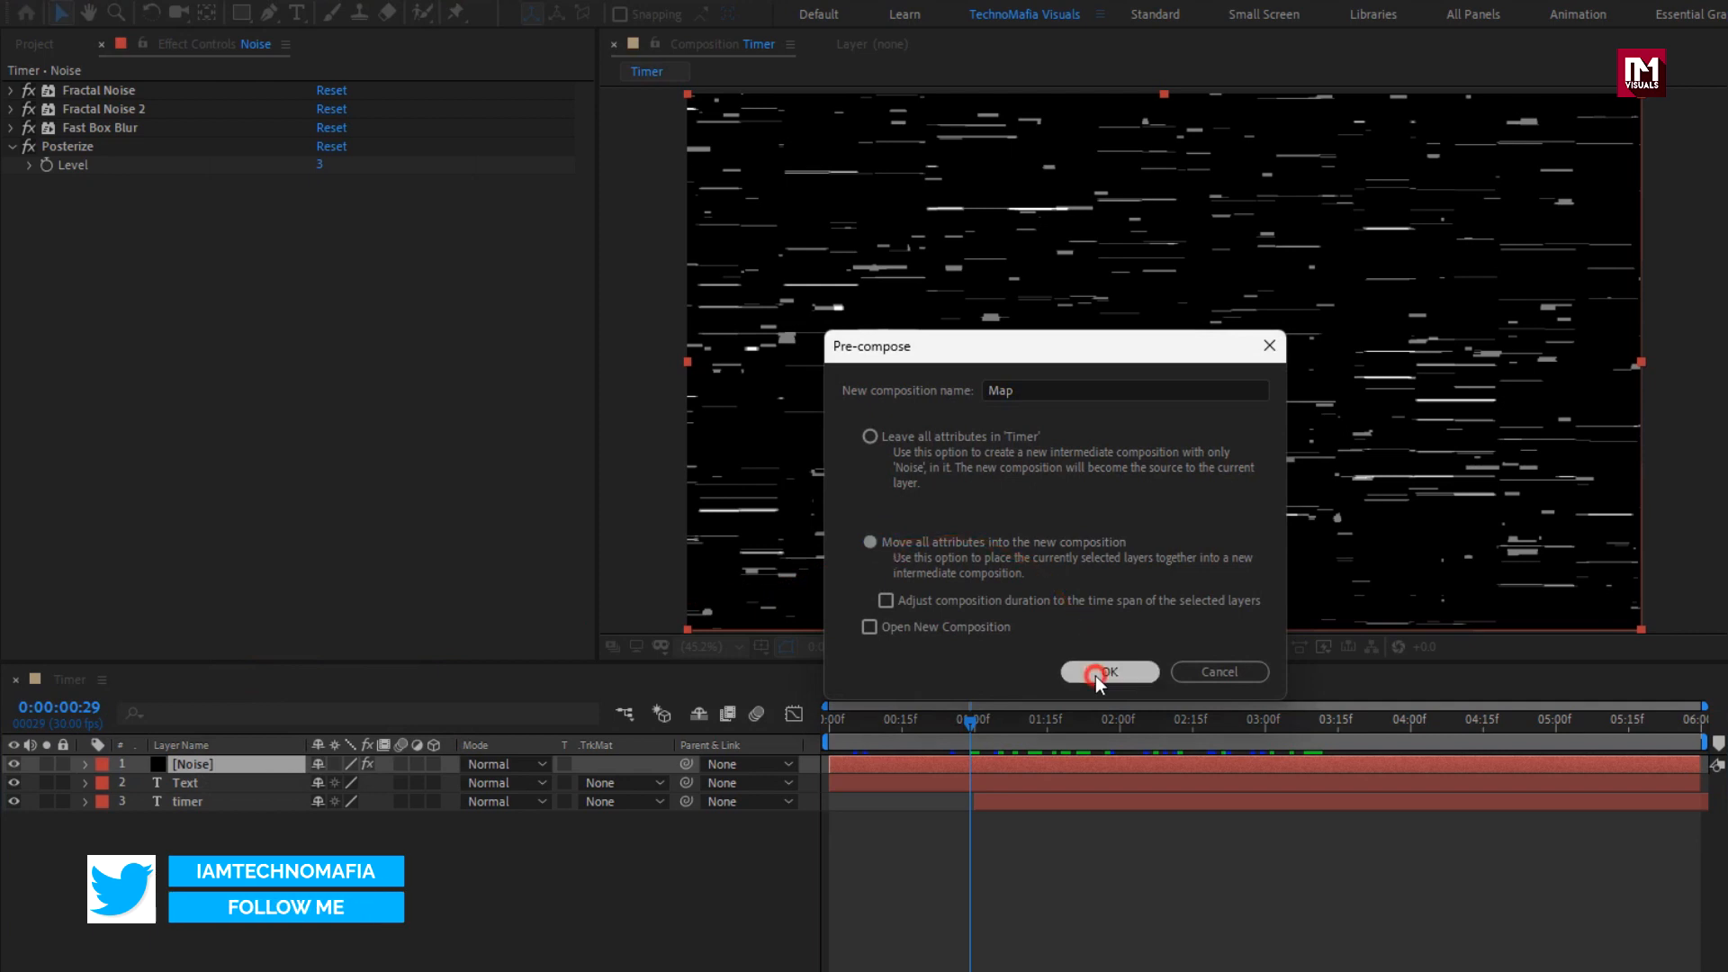
- Confirm pre-composing the Noise layer into the new Map composition
left_click(1109, 673)
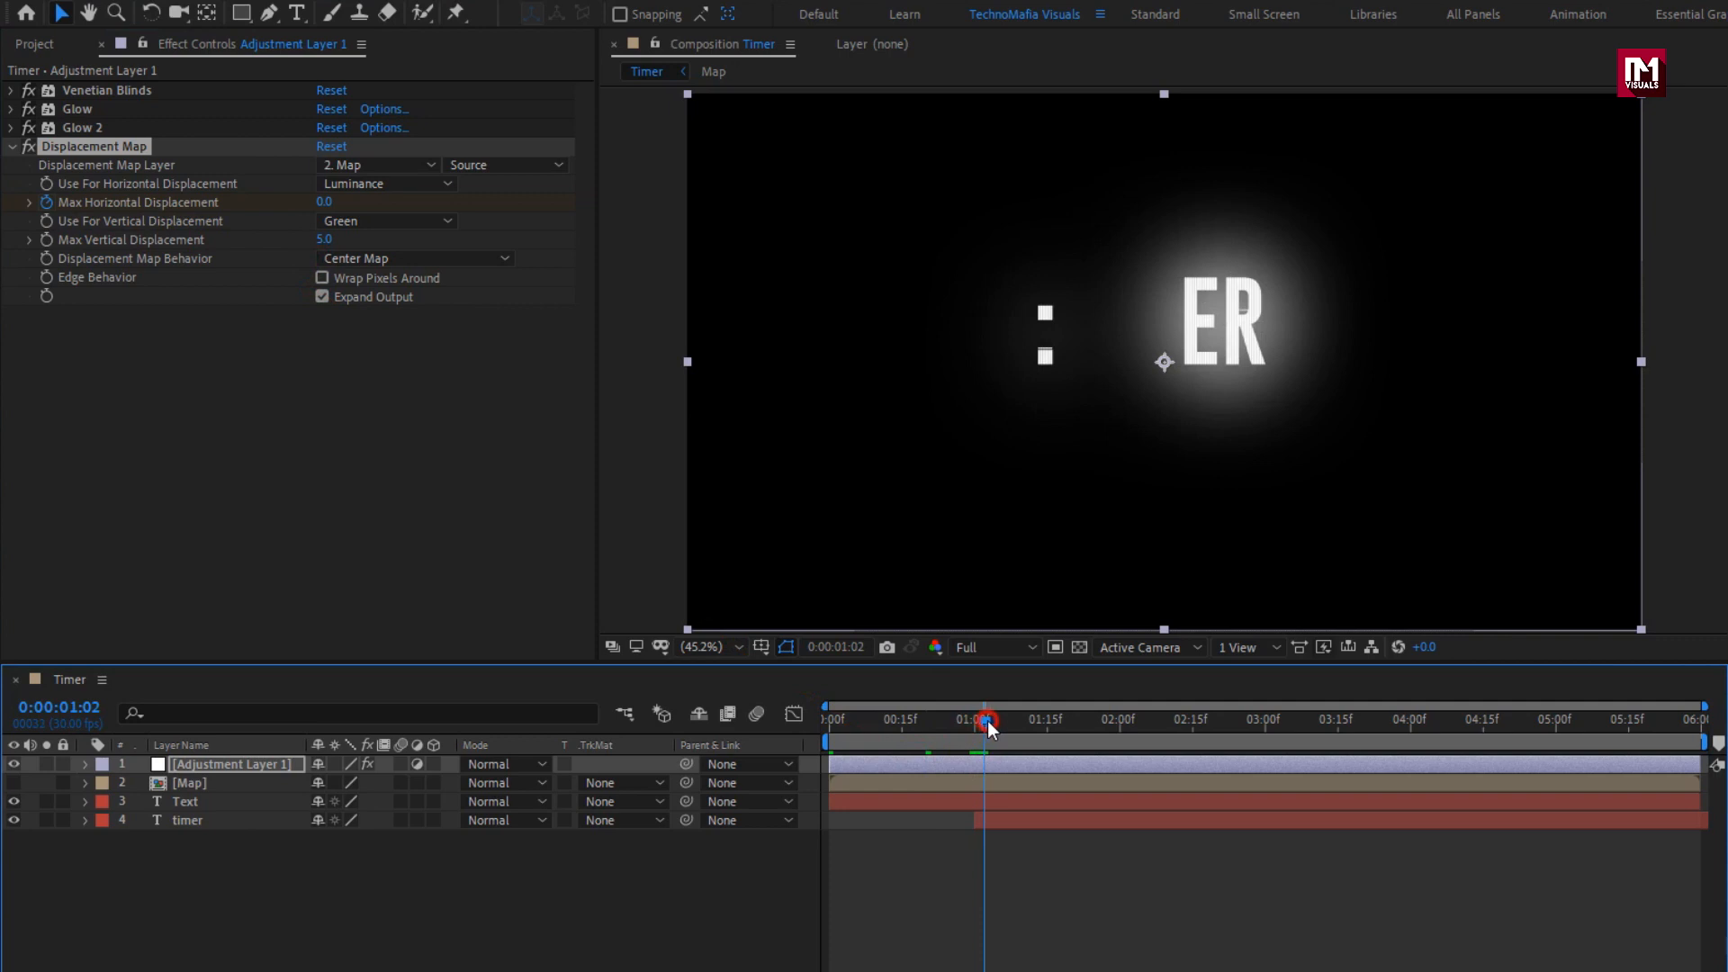